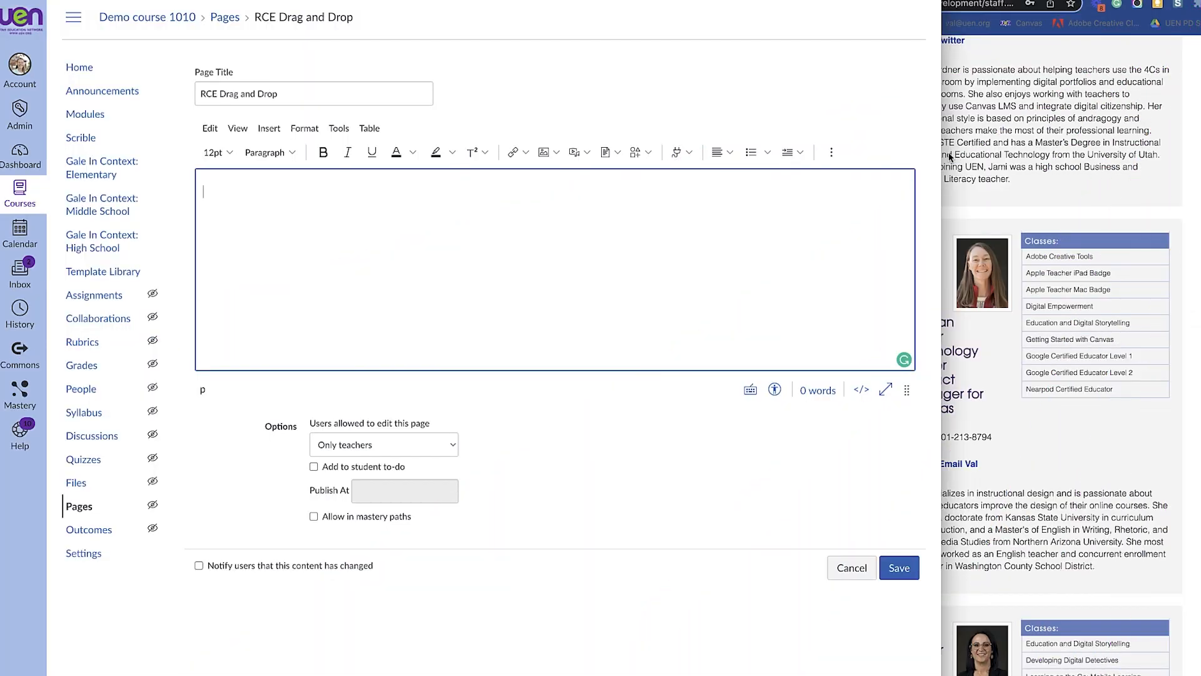
pyautogui.moveTo(442, 97)
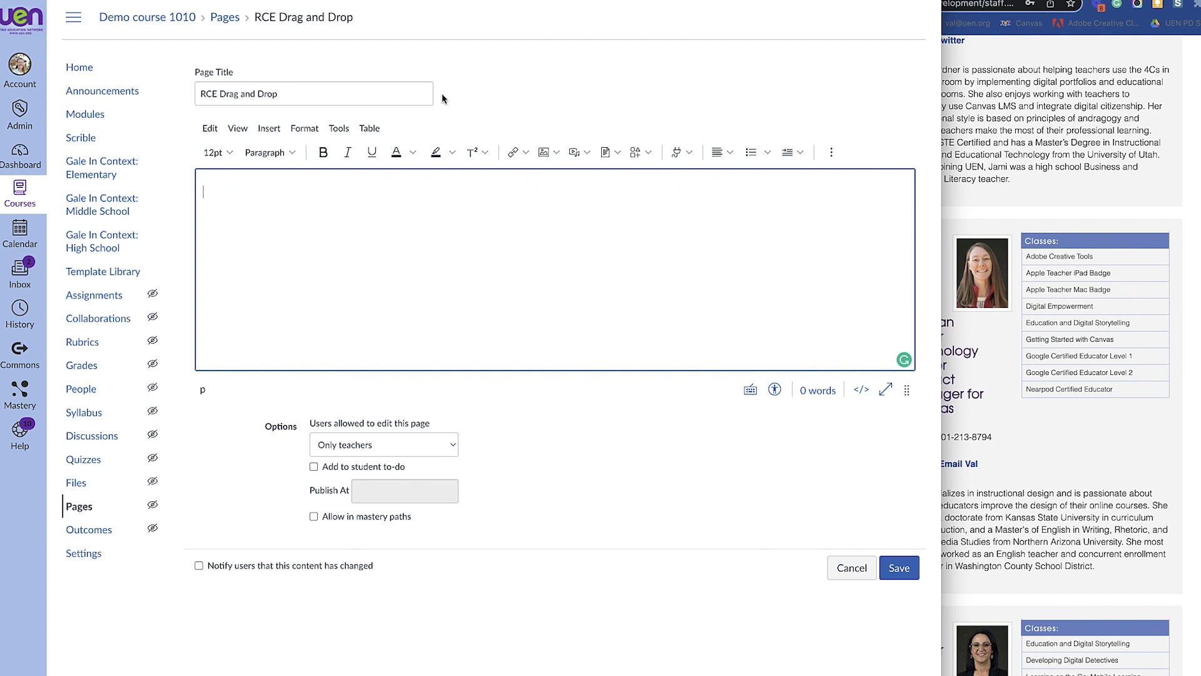
# - Drag the staff headshot from the browser web page into the RCE Drag and Drop page body
pyautogui.click(269, 128)
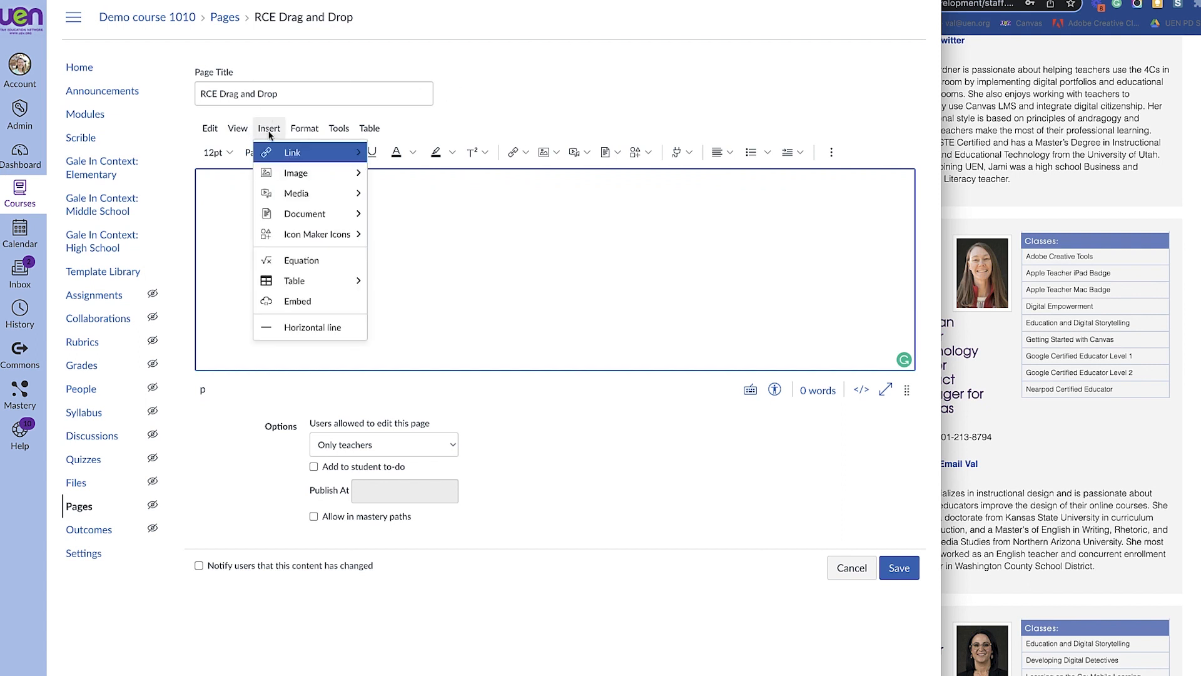
pyautogui.moveTo(295, 173)
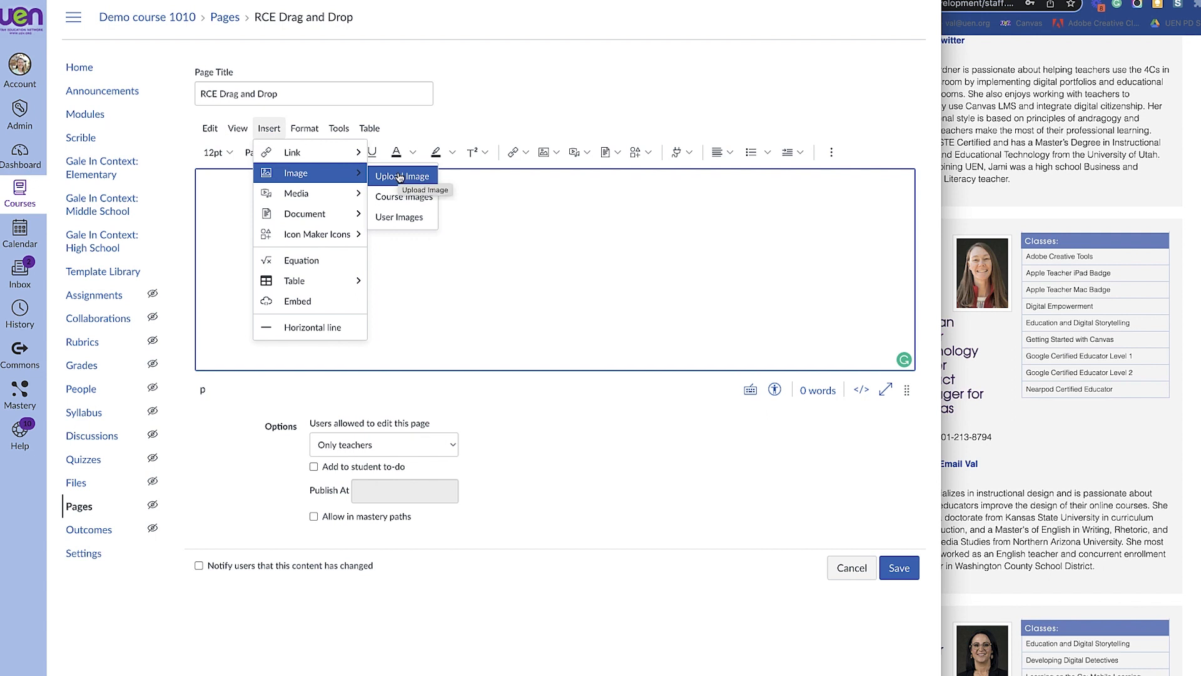
pyautogui.moveTo(405, 196)
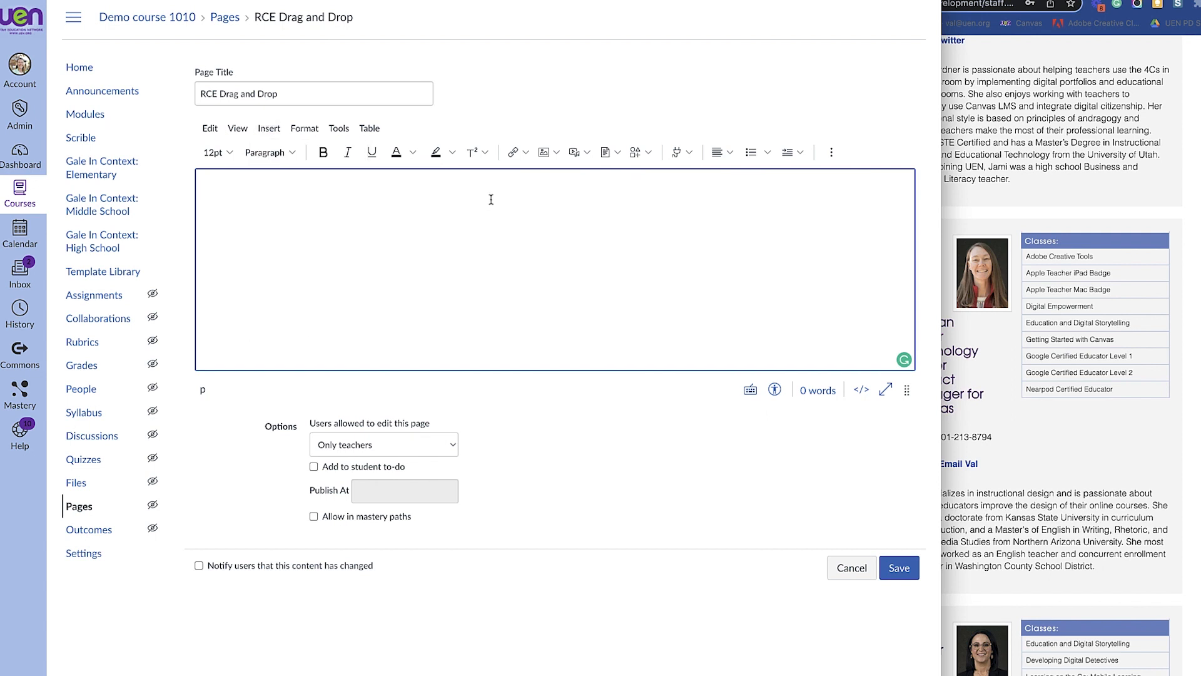
pyautogui.moveTo(893, 193)
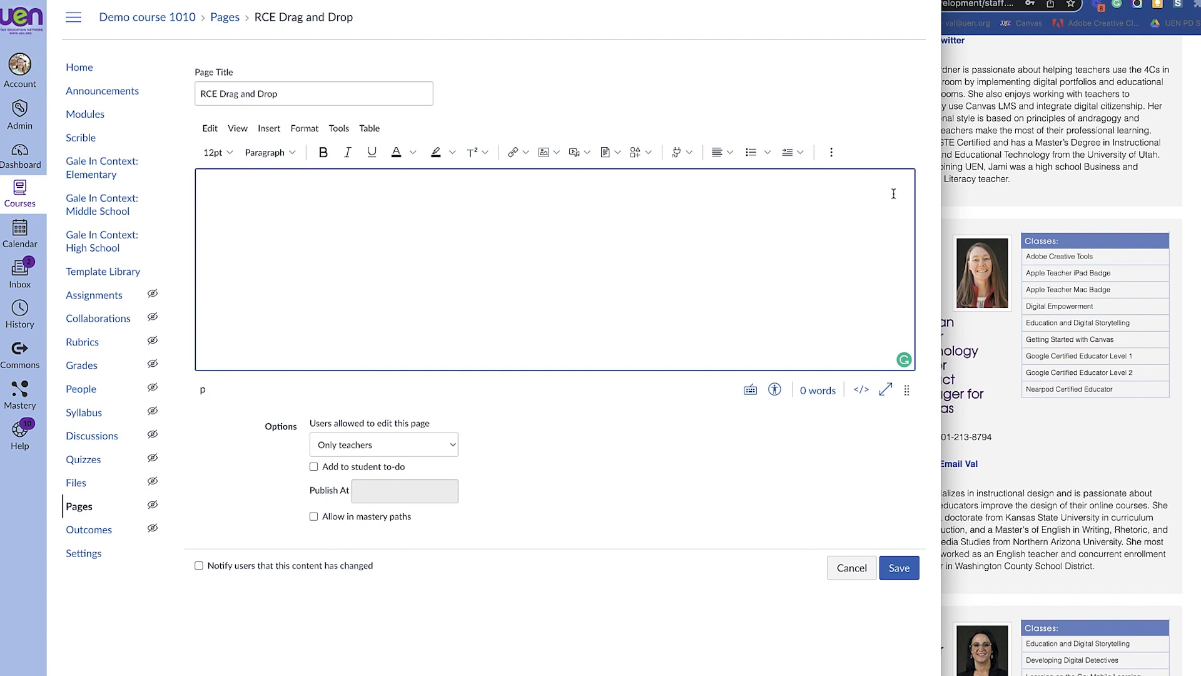
pyautogui.moveTo(996, 274)
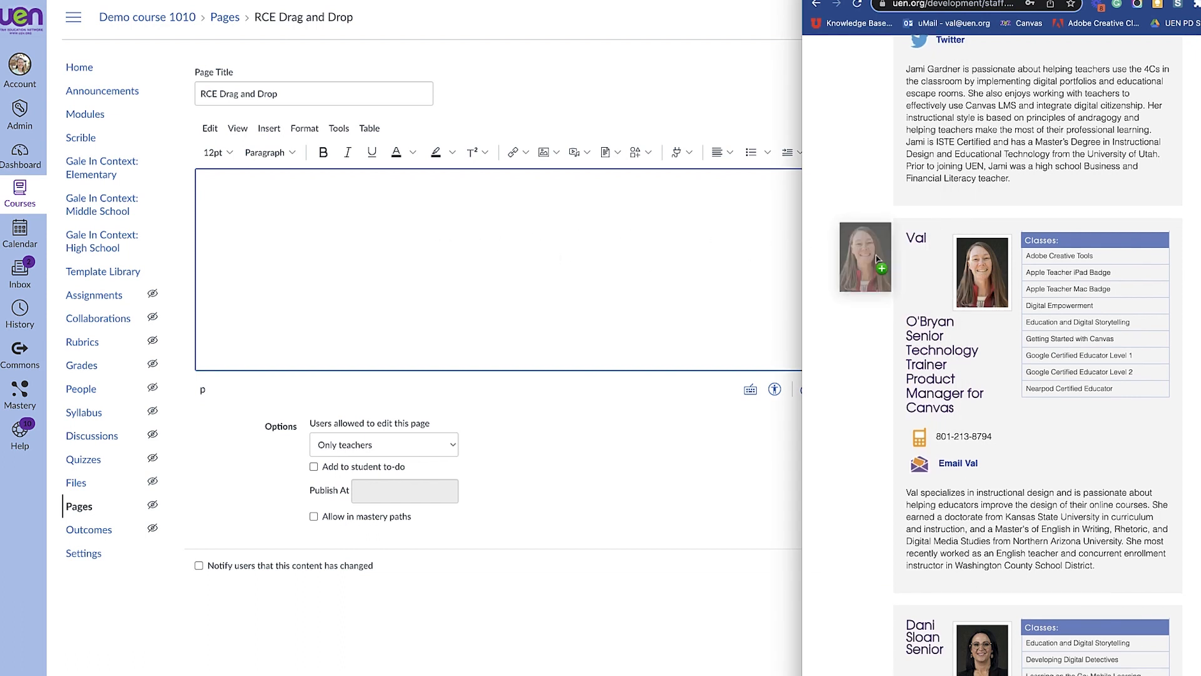
pyautogui.moveTo(866, 257); pyautogui.dragTo(228, 218)
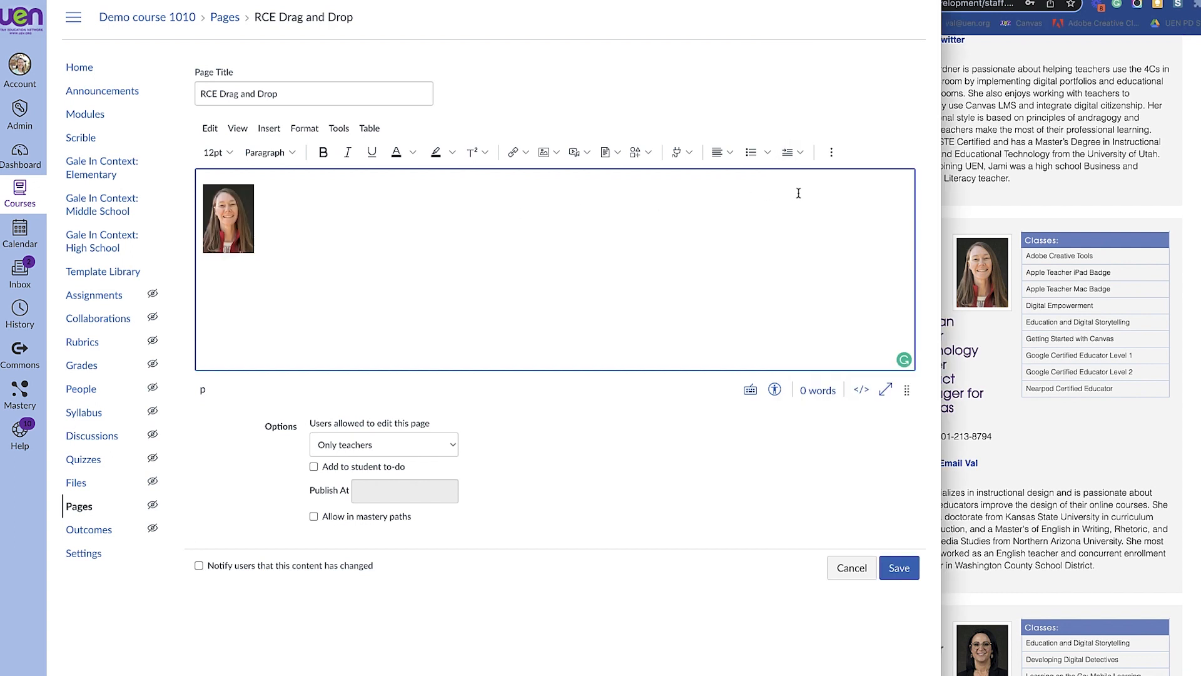
pyautogui.moveTo(991, 276)
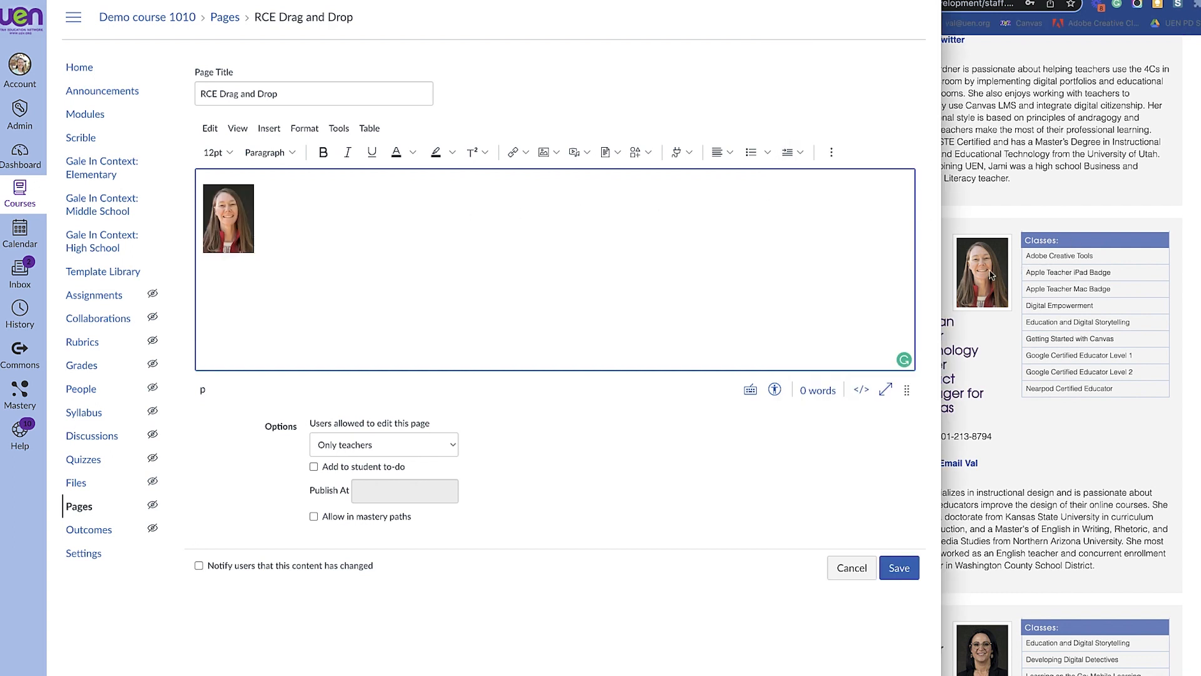
pyautogui.moveTo(999, 274)
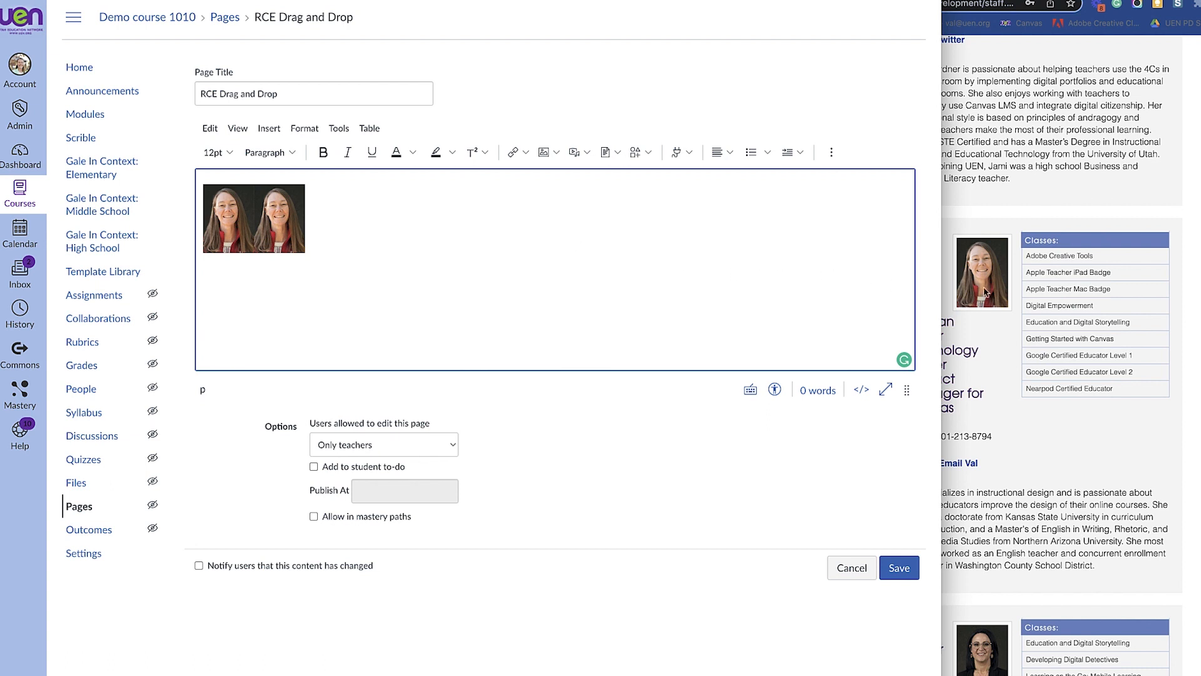
pyautogui.moveTo(984, 282)
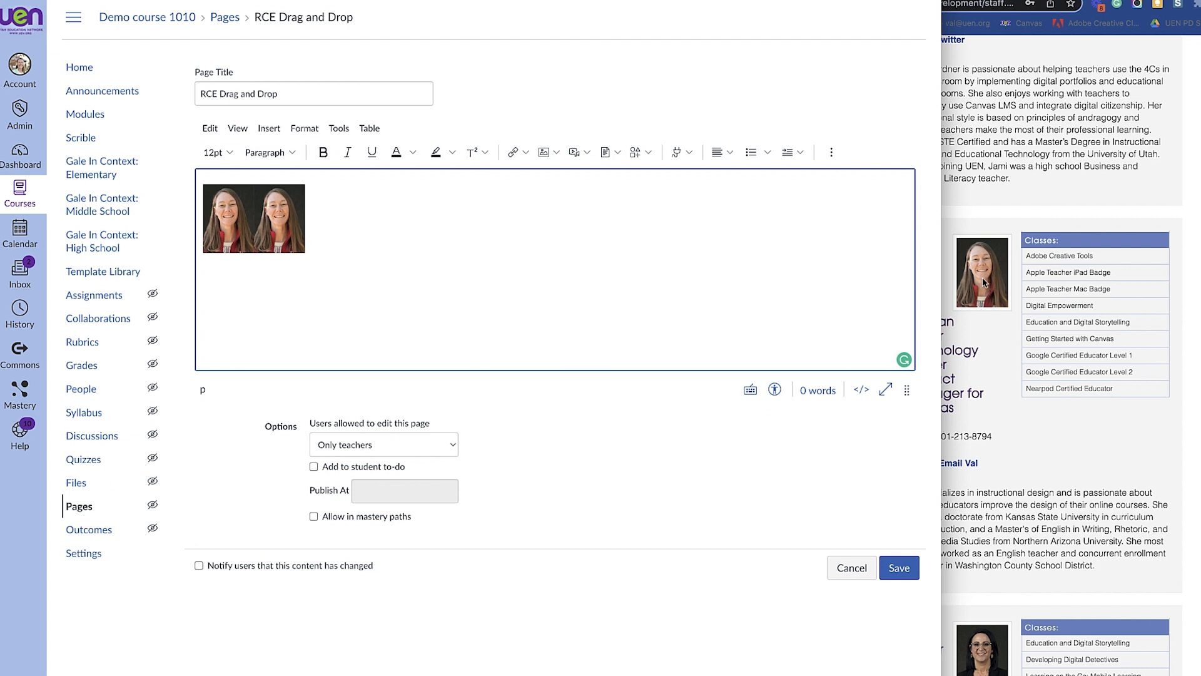